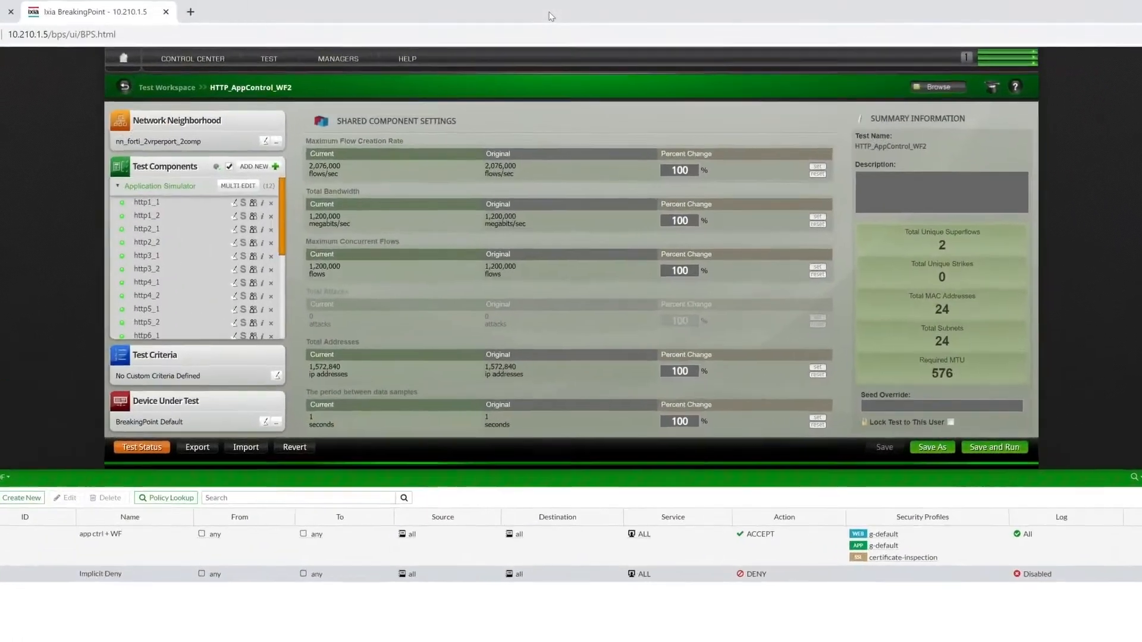
Step: Launch the HTTP_AppControl_WF2 load test with Save and Run
click(238, 186)
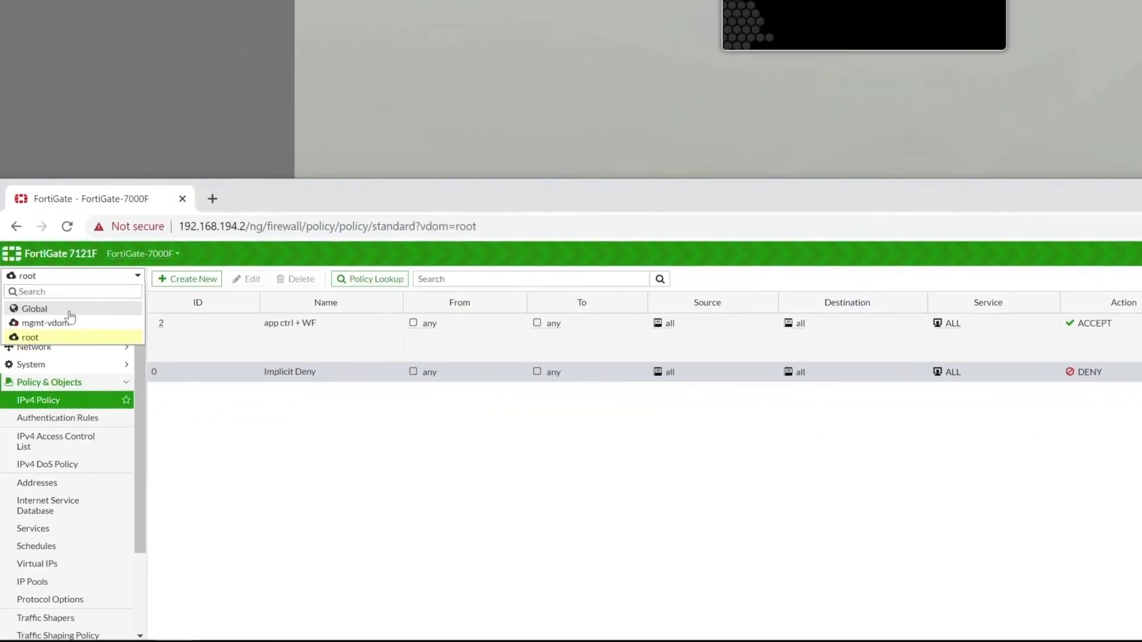
Step: Switch to the Global VDOM and show the stats dashboard with dataplane CPU and session graphs
click(34, 308)
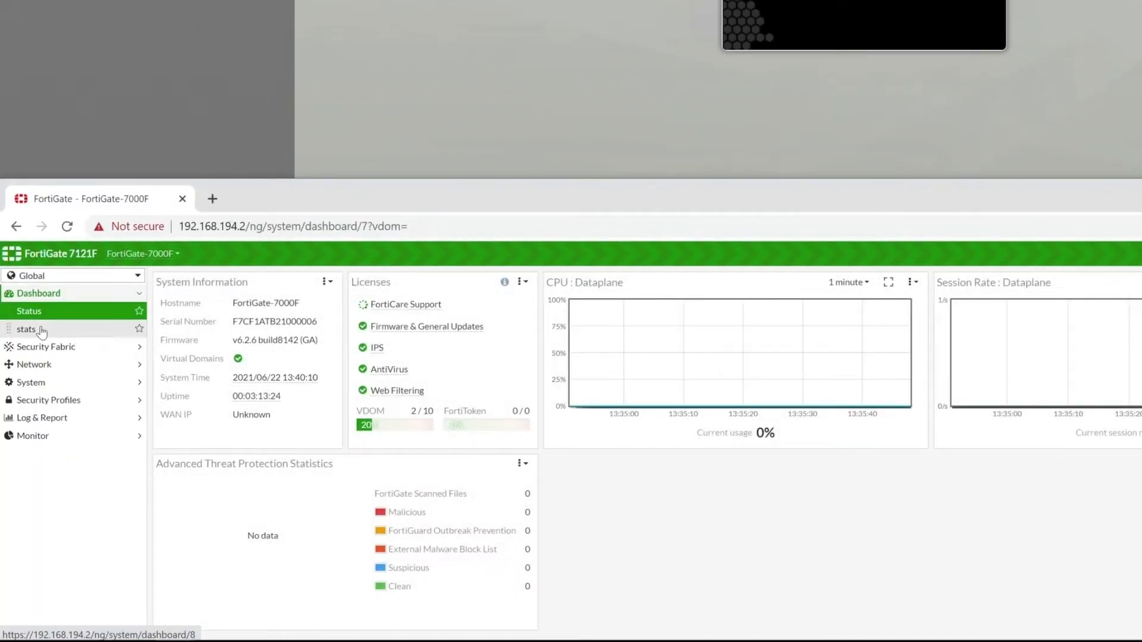
click(27, 329)
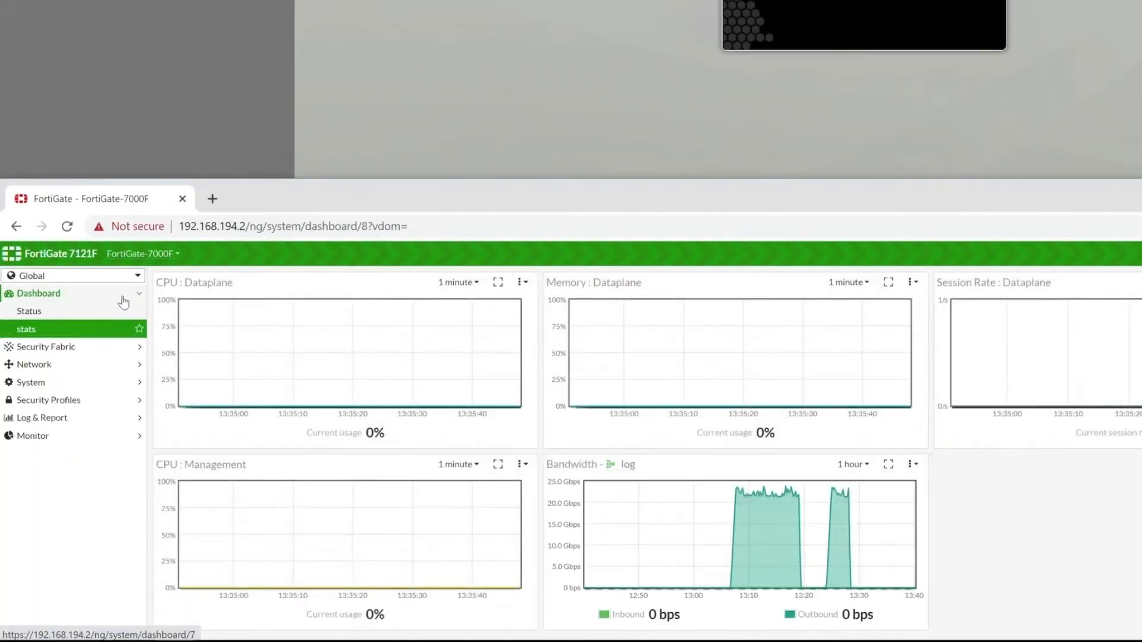
click(143, 253)
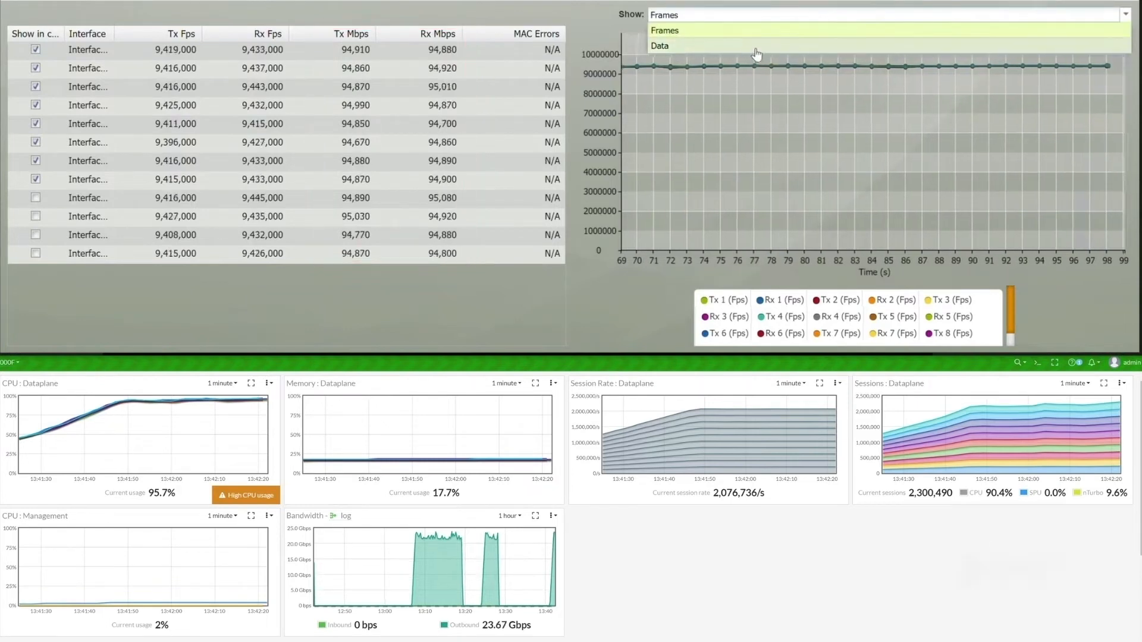
Step: View the Summary traffic statistics until the HTTP_AppControl_WF2 run reports test criteria passed
click(660, 46)
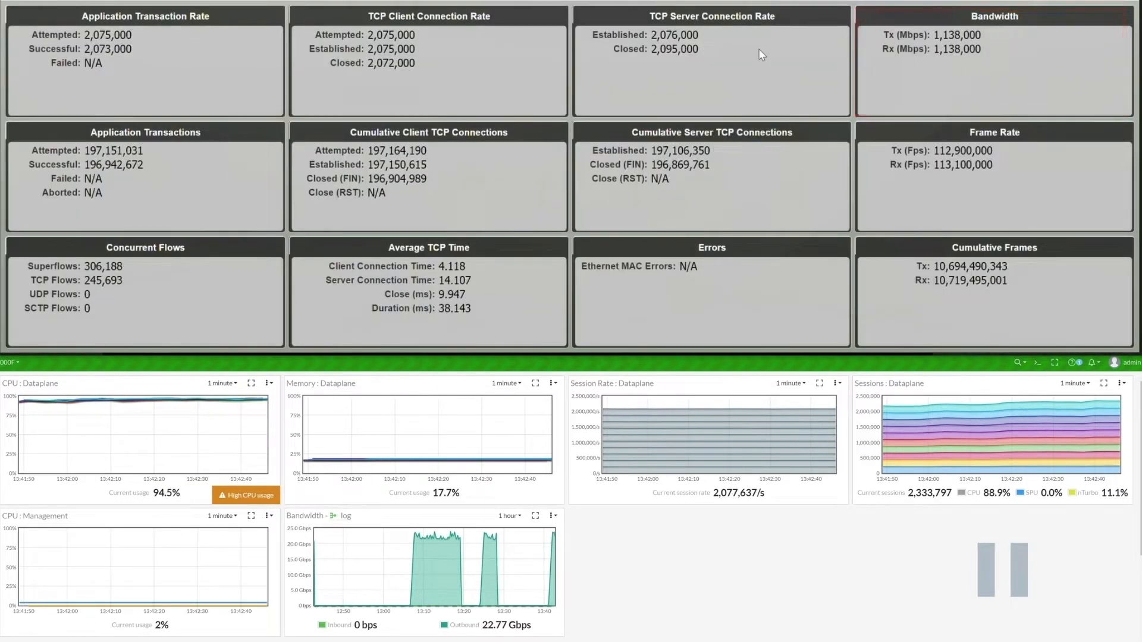
click(428, 66)
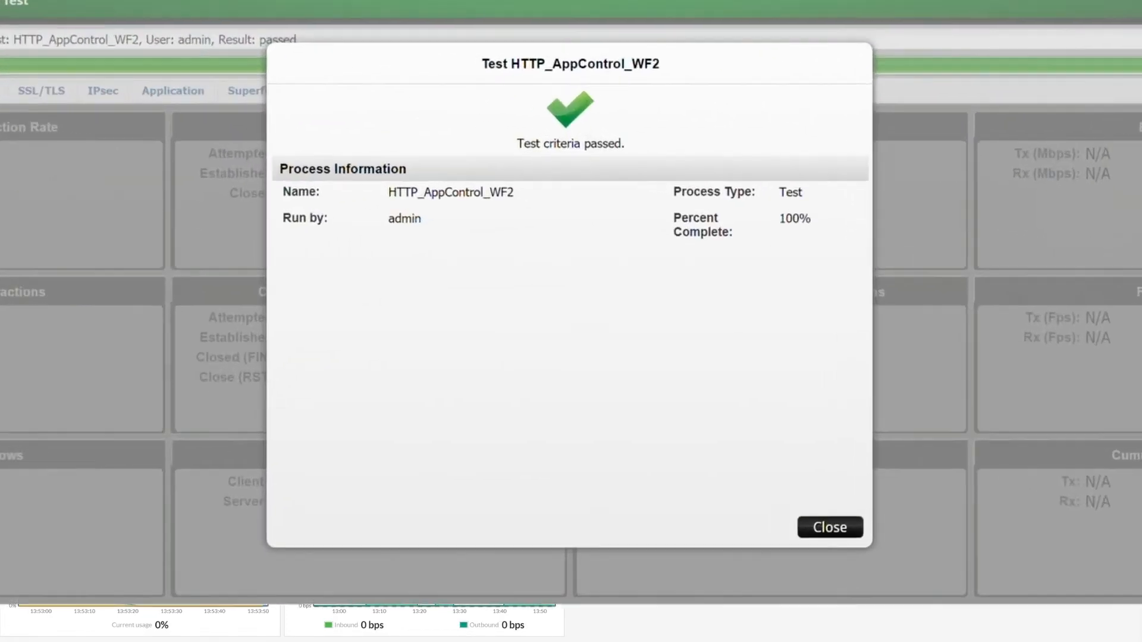
Step: Dismiss the test passed result dialog so the next run can start
click(829, 527)
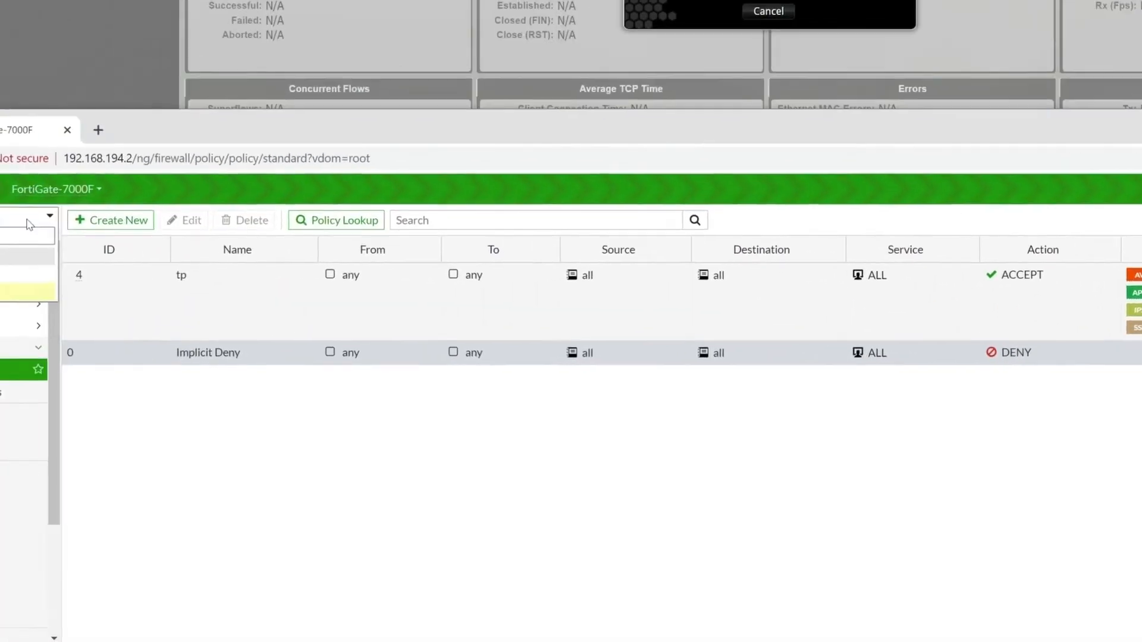
Step: Switch to the Global VDOM stats dashboard, then view per-interface frame rate statistics
click(29, 226)
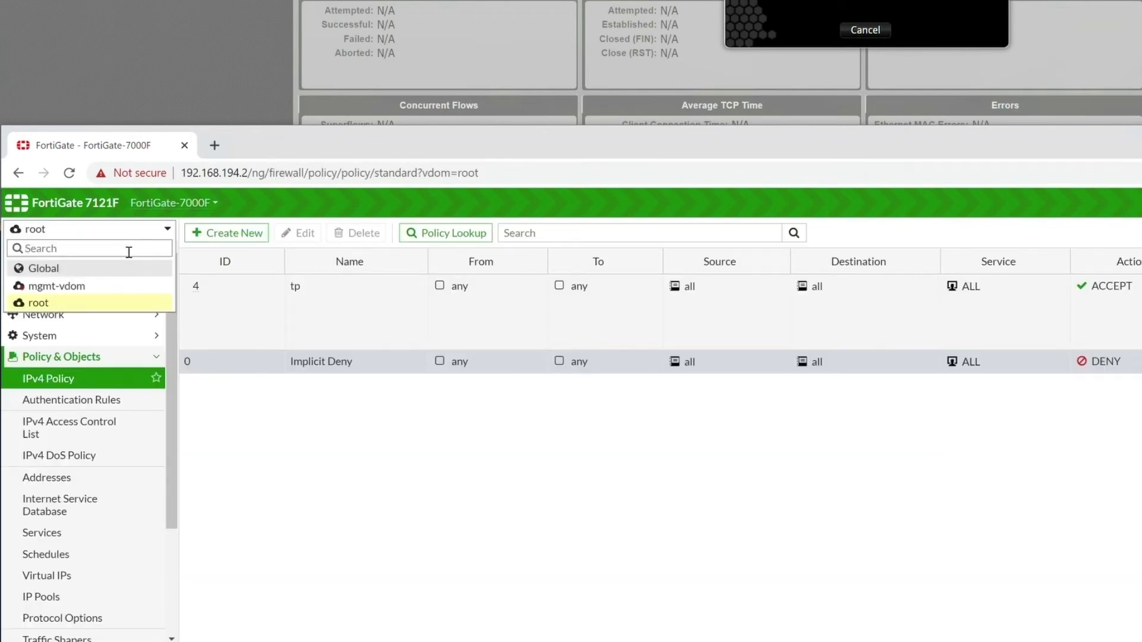
click(43, 268)
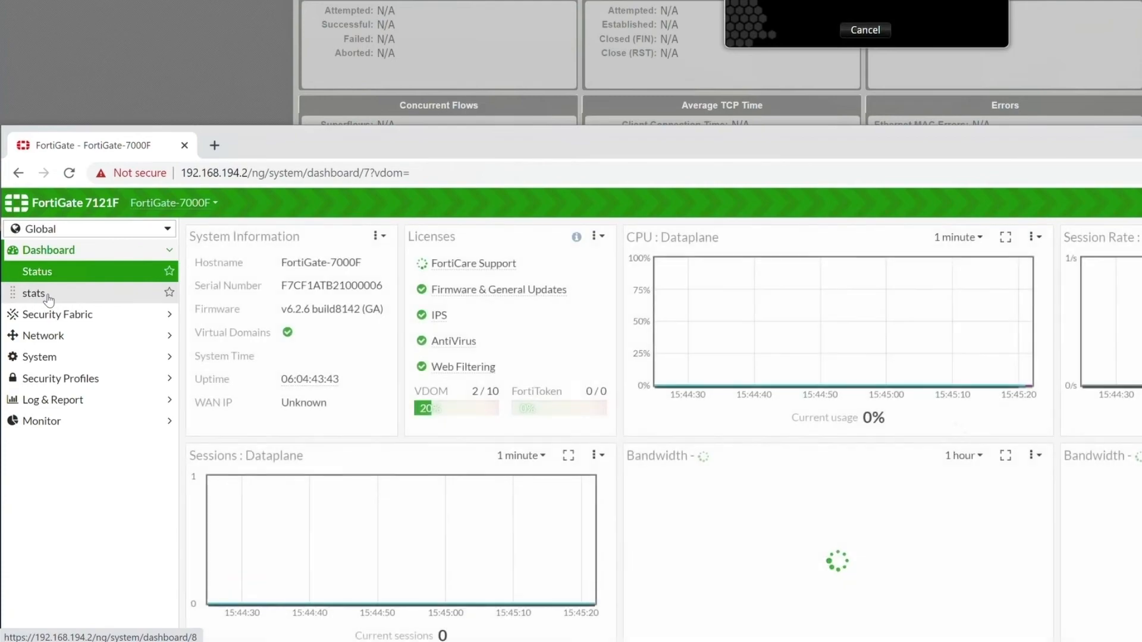
click(33, 294)
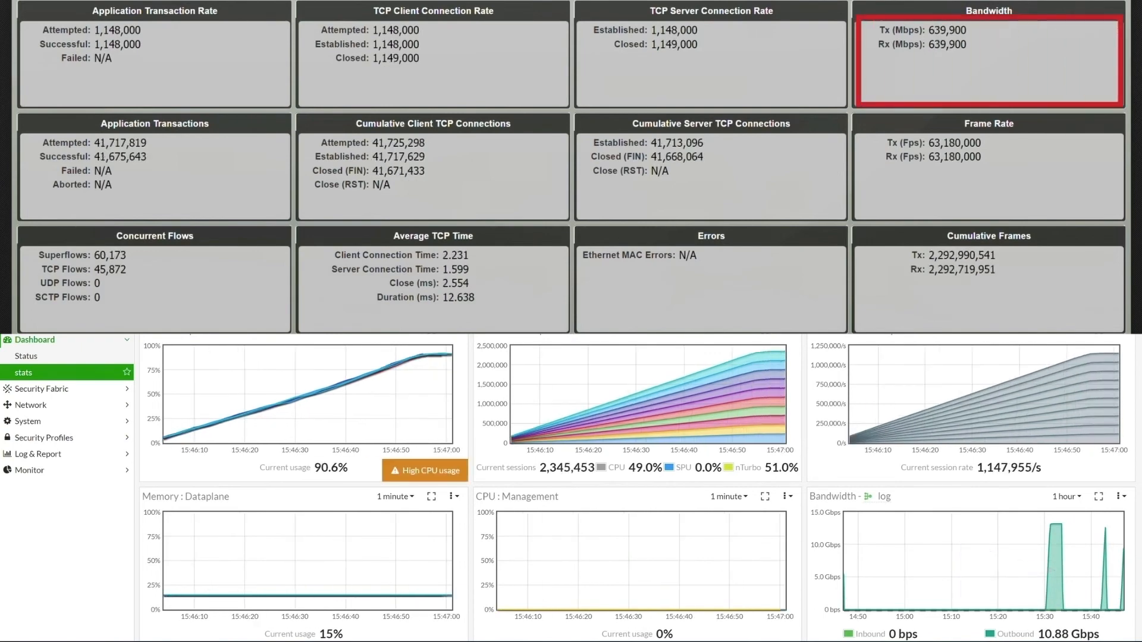
click(989, 62)
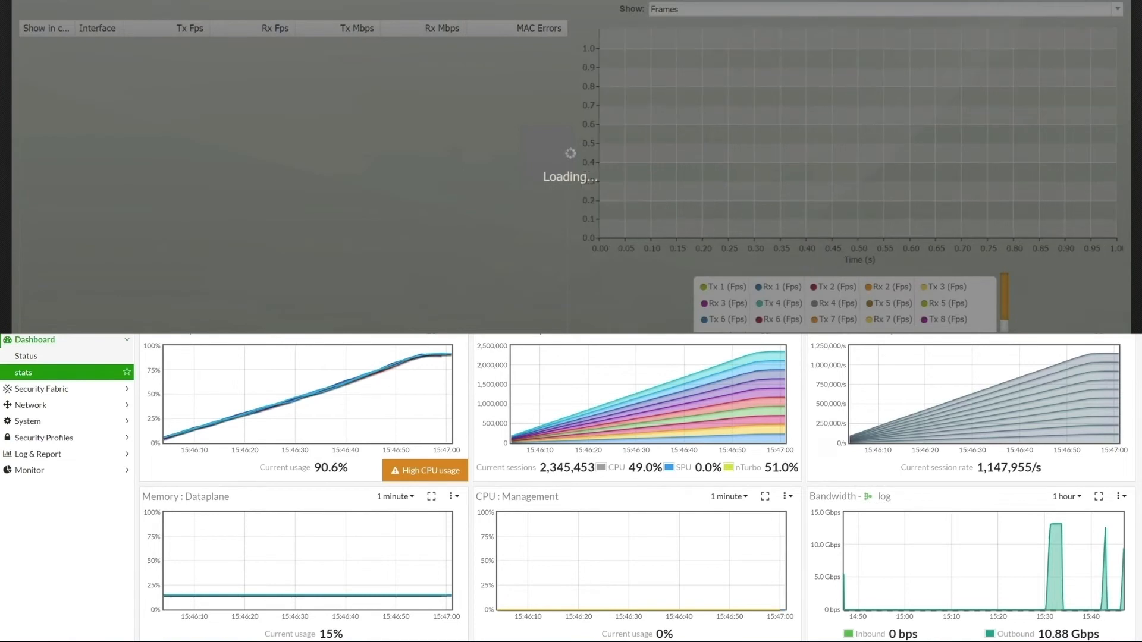